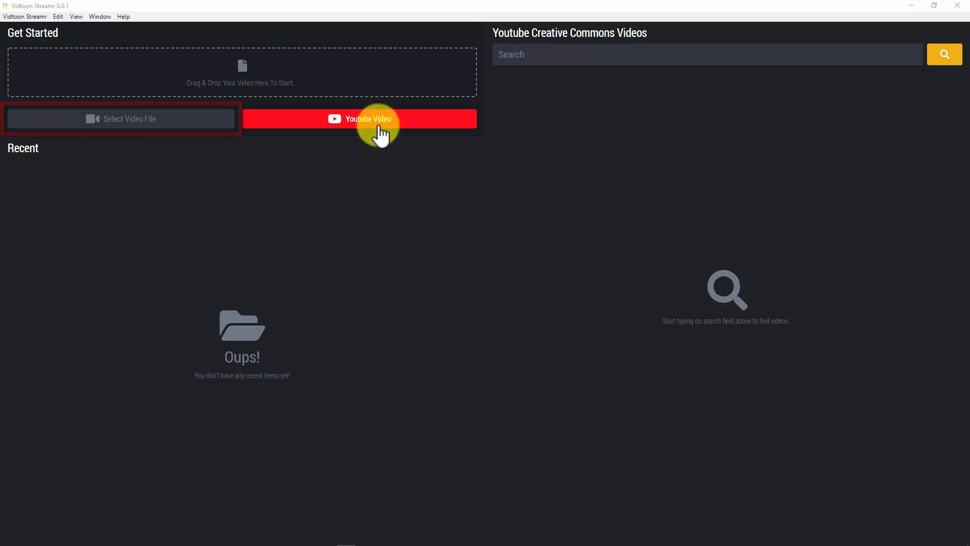
Search YouTube Creative Commons videos for 'cake decorating' and pick a result to open
{"action": "left_click", "coordinate": [359, 118]}
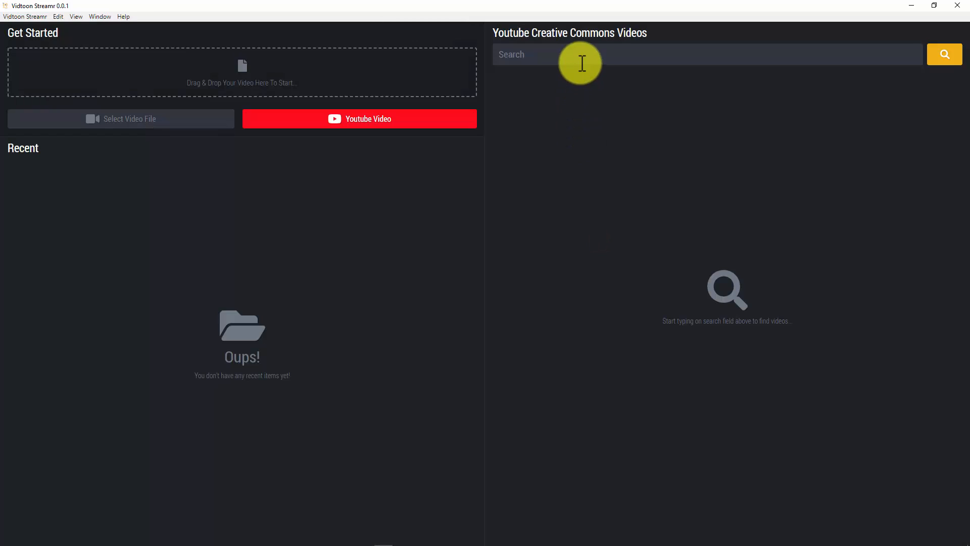
{"action": "type", "text": "cake decorating"}
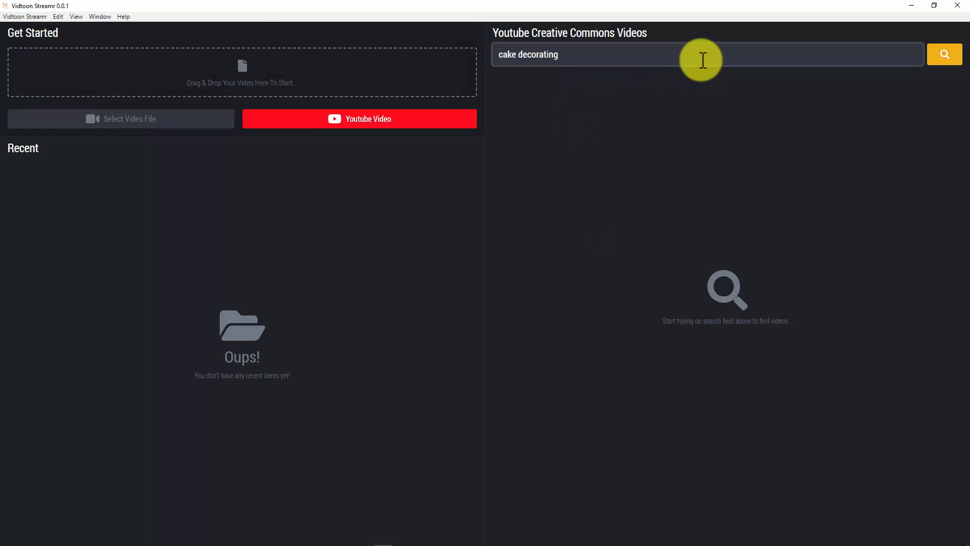
{"action": "left_click", "coordinate": [943, 54]}
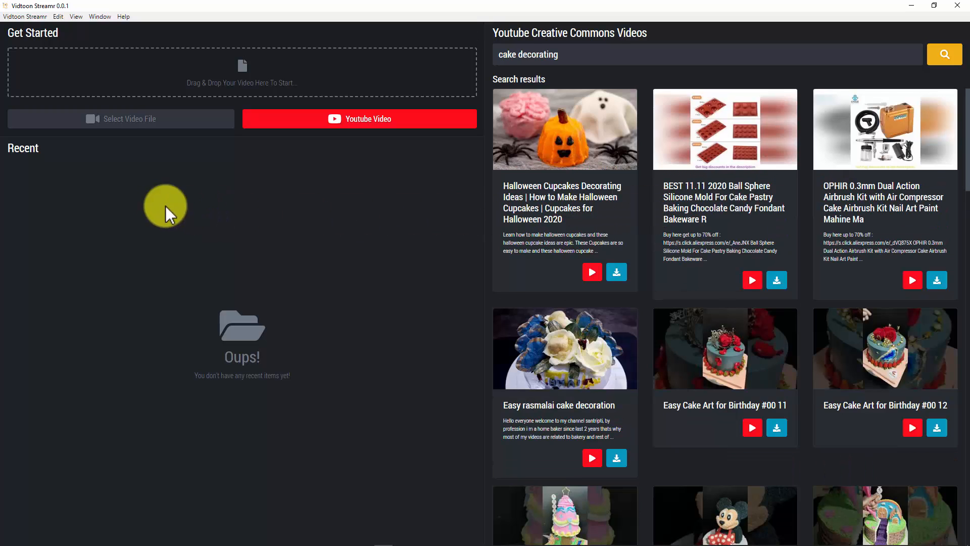
{"action": "left_click", "coordinate": [121, 119]}
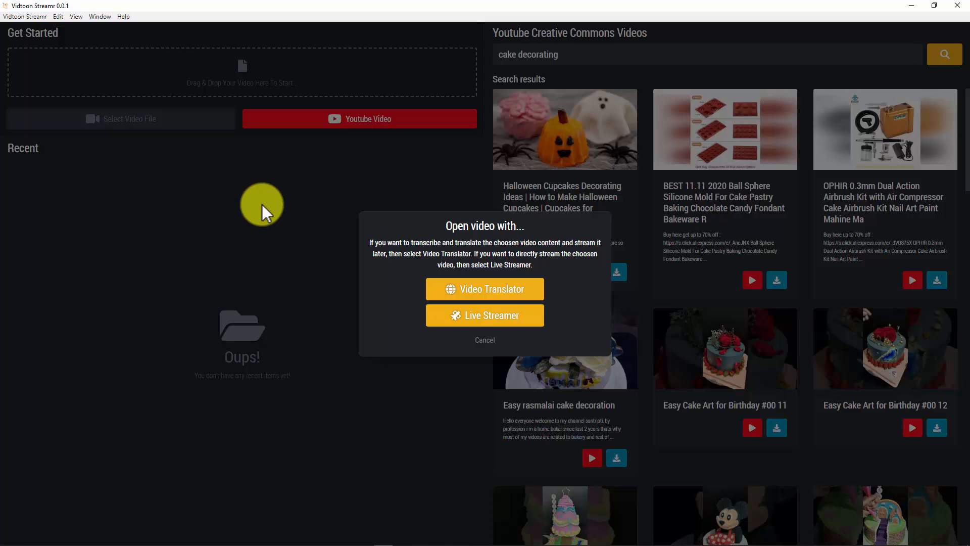
Create a Video Translator project 'Demo Video Into Spanish' with English (United States) video language
{"action": "left_click", "coordinate": [485, 289]}
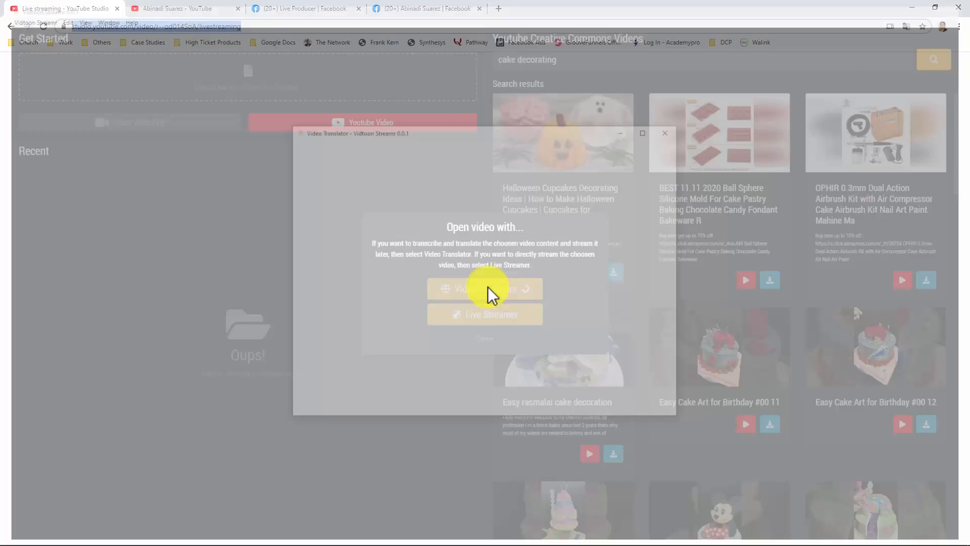
{"action": "left_click", "coordinate": [485, 289]}
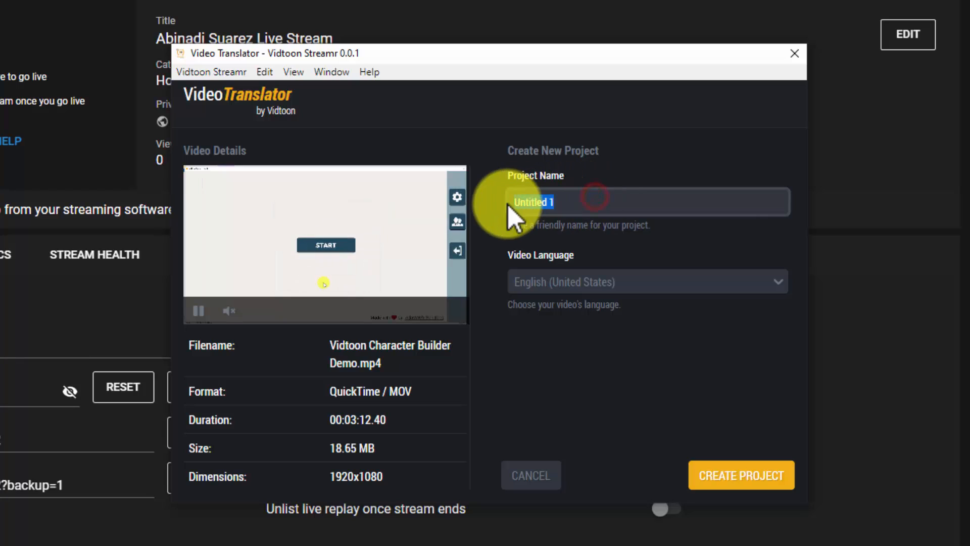
{"action": "type", "text": "Demo Video Into Spanish"}
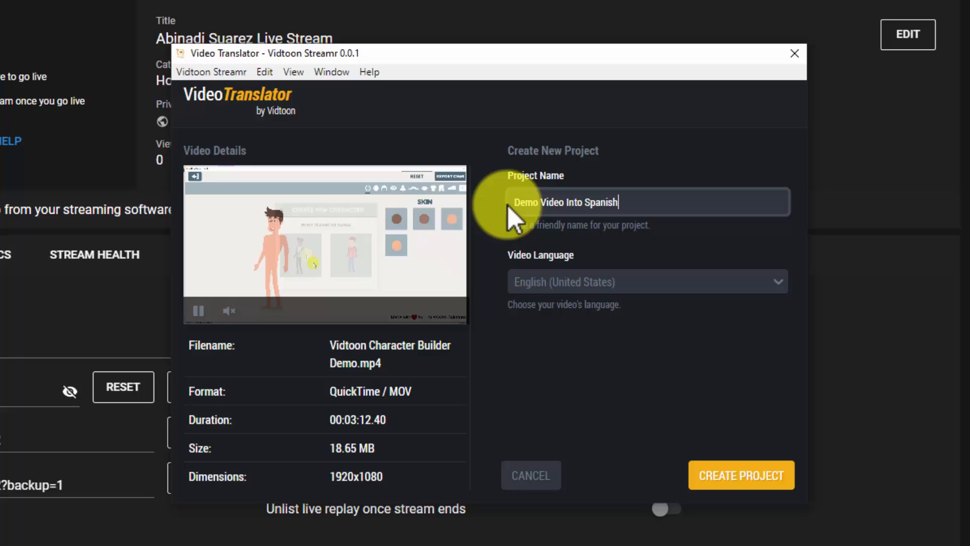
{"action": "left_click", "coordinate": [648, 282]}
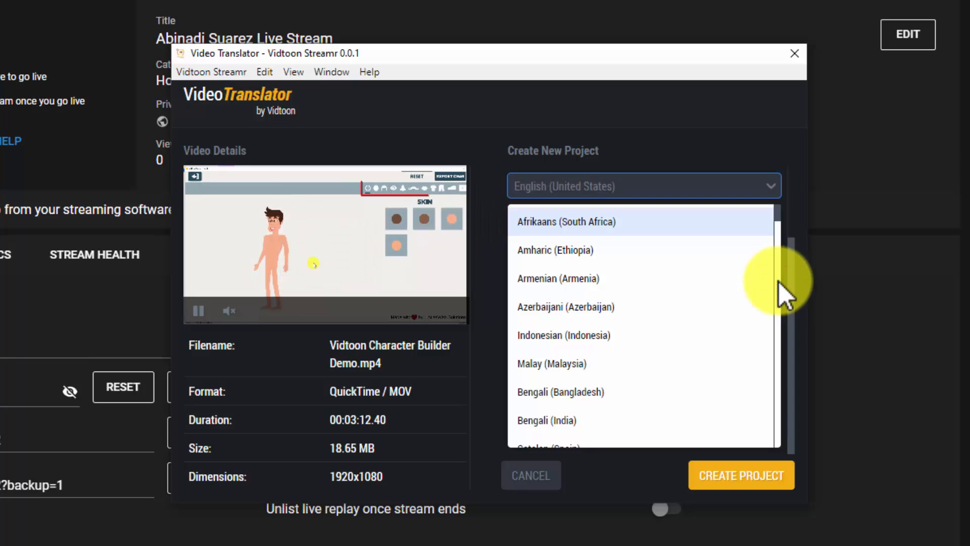
{"action": "scroll", "scroll_direction": "down", "scroll_amount": 3}
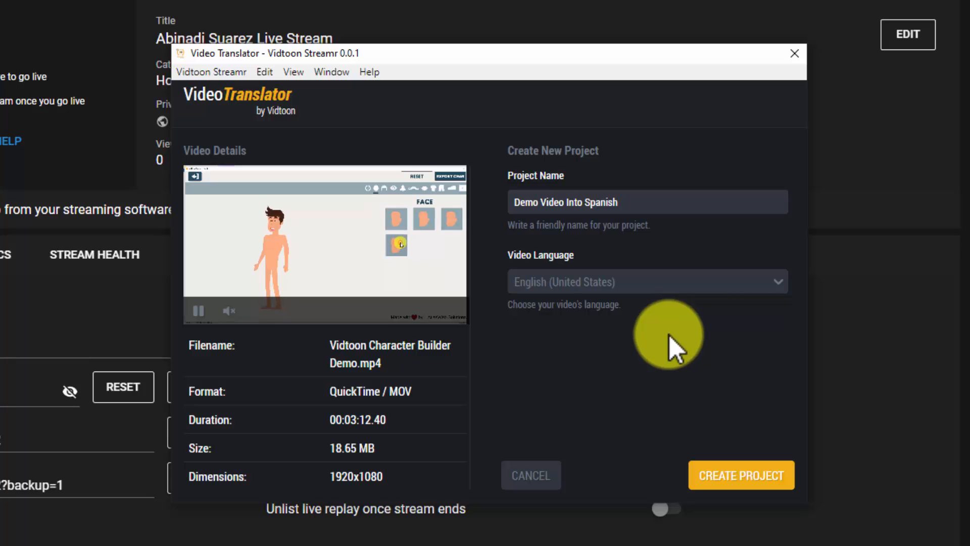
{"action": "left_click", "coordinate": [741, 475]}
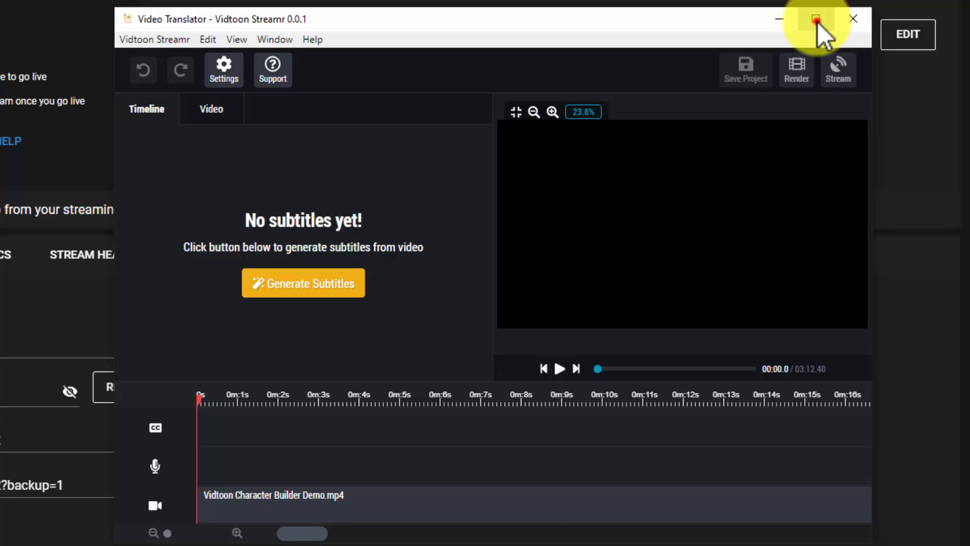
Maximize the translator window and run Generate Subtitles on the demo video
{"action": "left_click", "coordinate": [817, 18]}
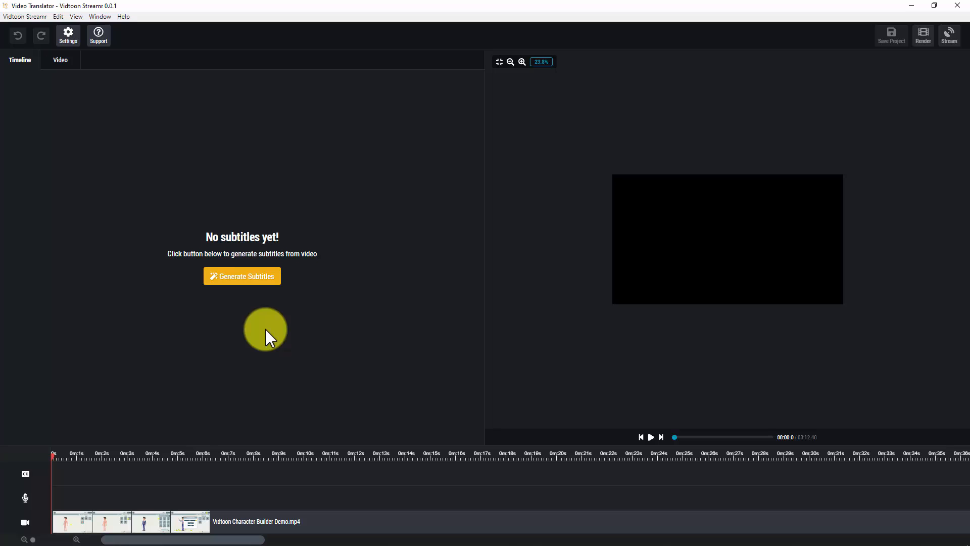
{"action": "left_click", "coordinate": [242, 276]}
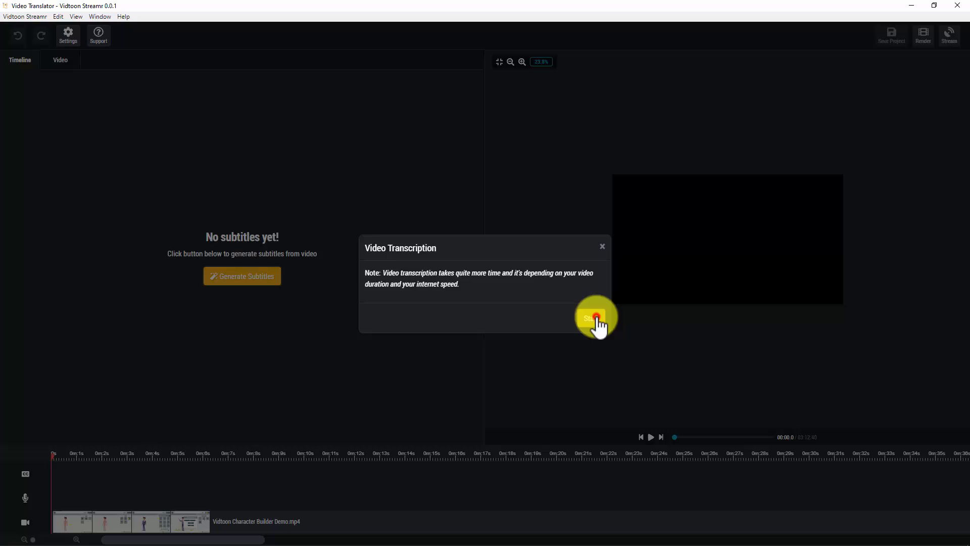
{"action": "left_click", "coordinate": [593, 317]}
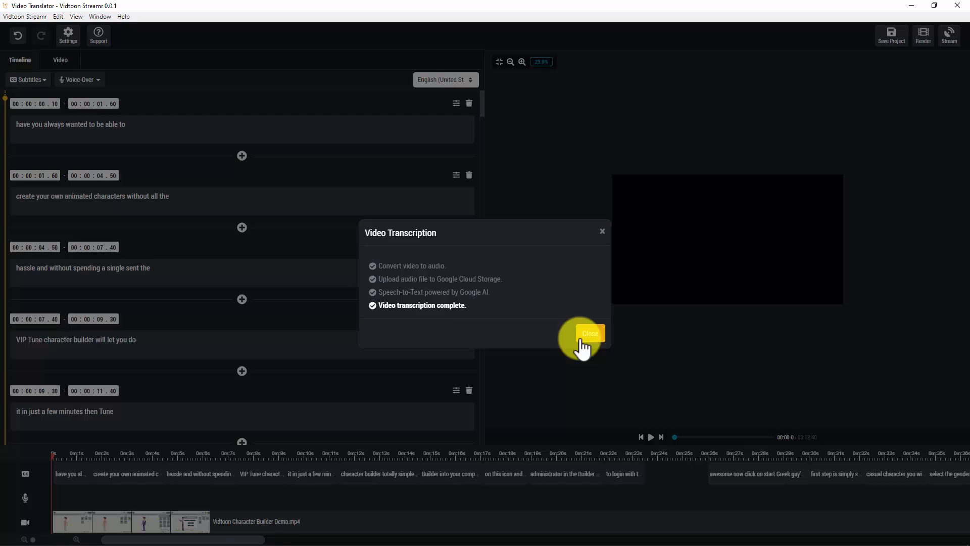
Dismiss the transcription notice and translate the subtitles to Spanish via Subtitles > Translate
{"action": "left_click", "coordinate": [588, 333]}
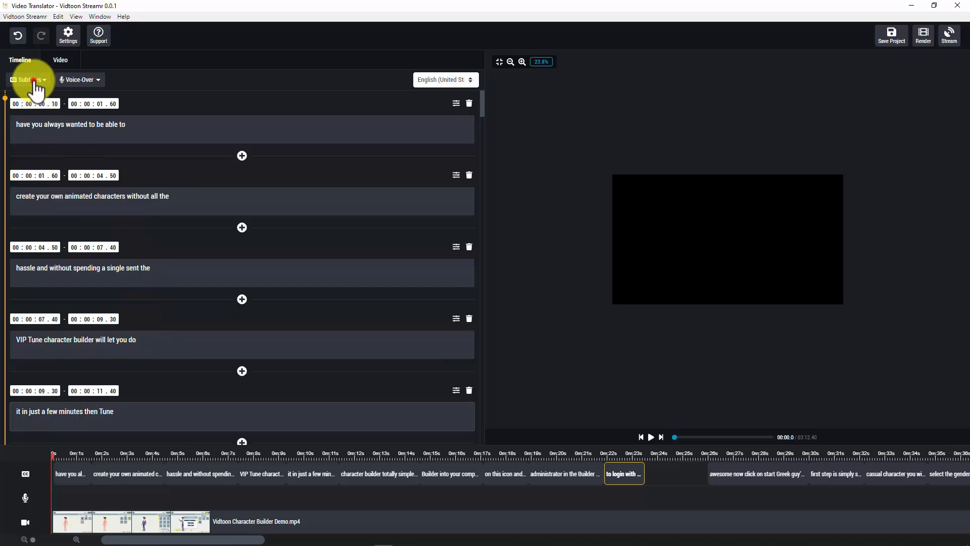
{"action": "left_click", "coordinate": [27, 79]}
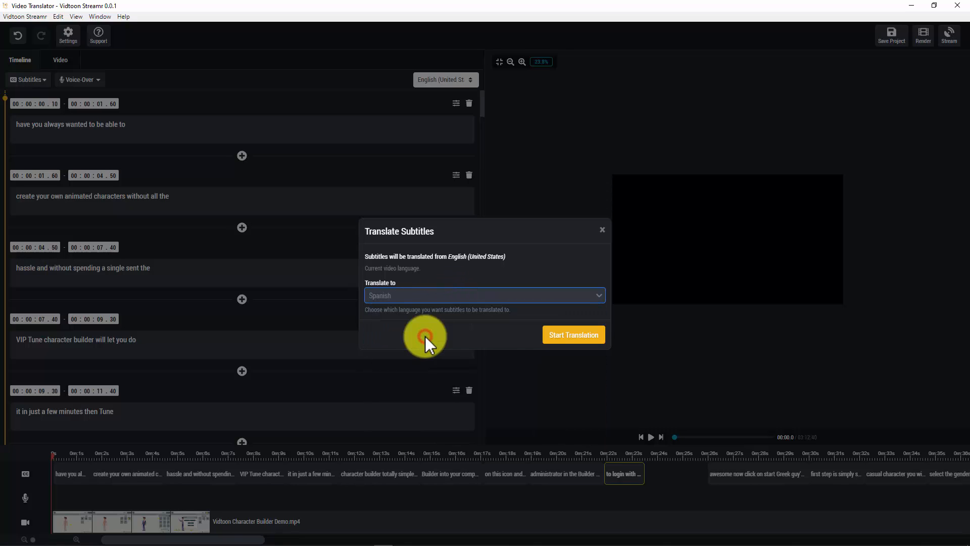
{"action": "left_click", "coordinate": [573, 335]}
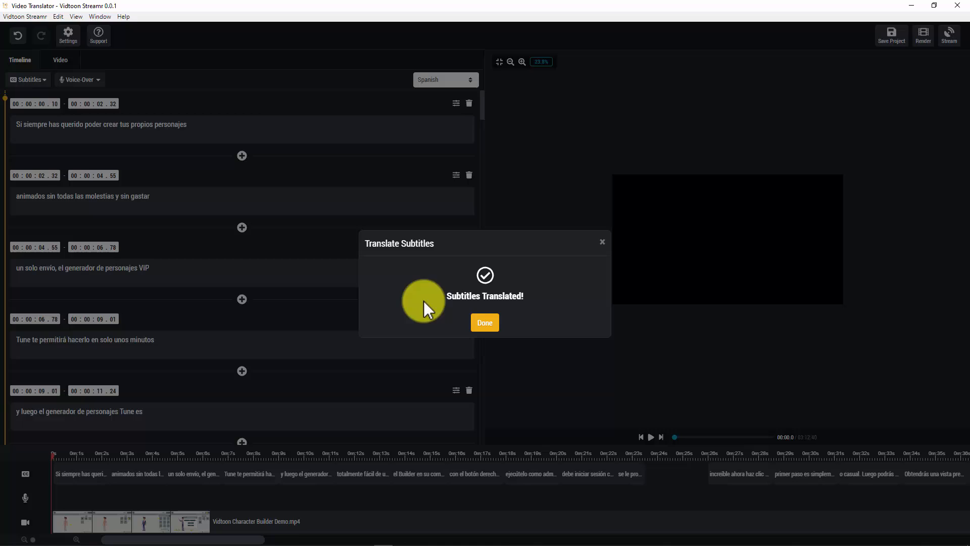
{"action": "left_click", "coordinate": [484, 322]}
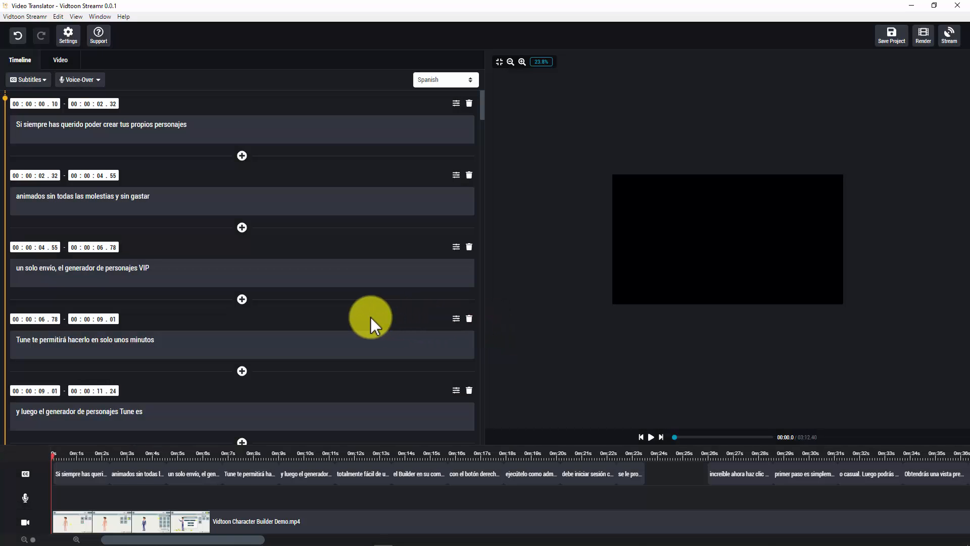
Choose the WaveNet male voice es-ES-Wavenet-B, preview it, and save the voice-over options
{"action": "left_click", "coordinate": [80, 79]}
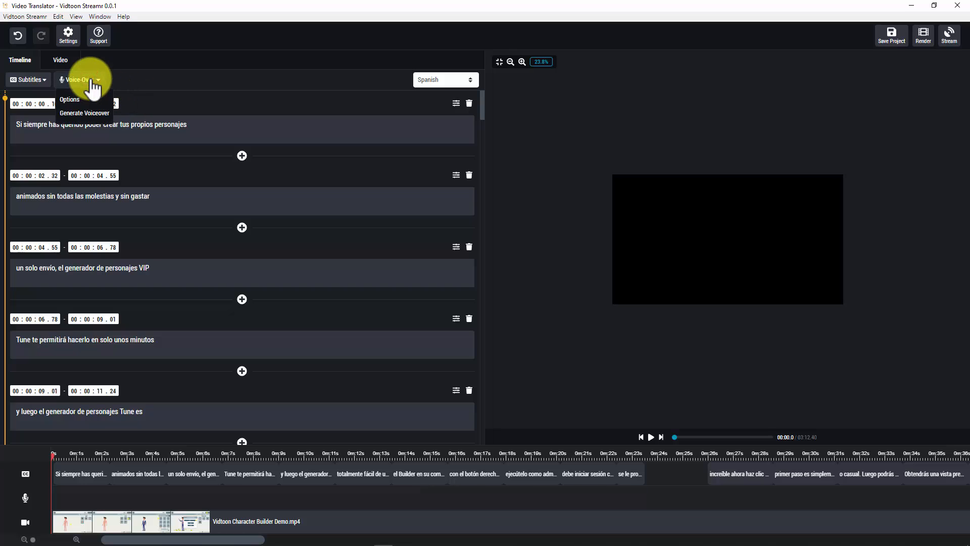
{"action": "left_click", "coordinate": [69, 99]}
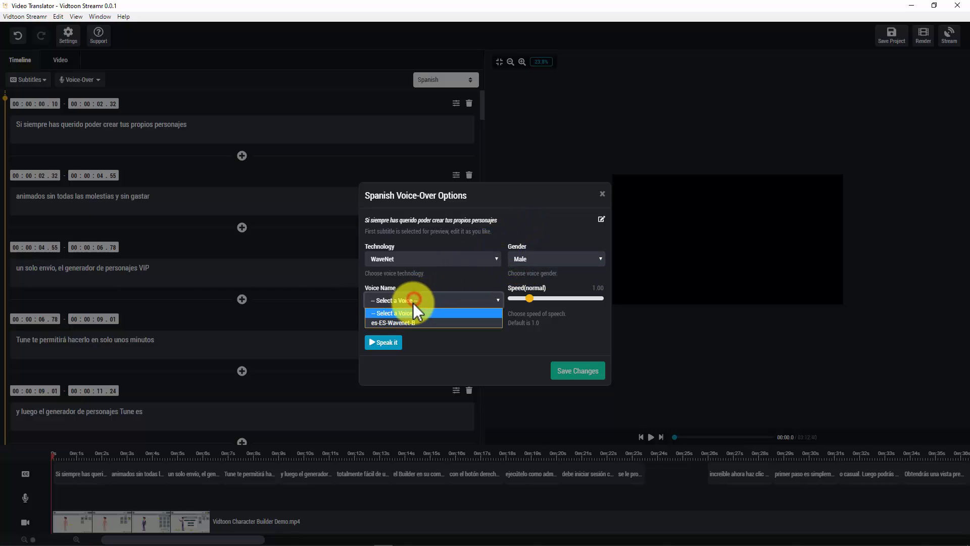
{"action": "left_click", "coordinate": [393, 320]}
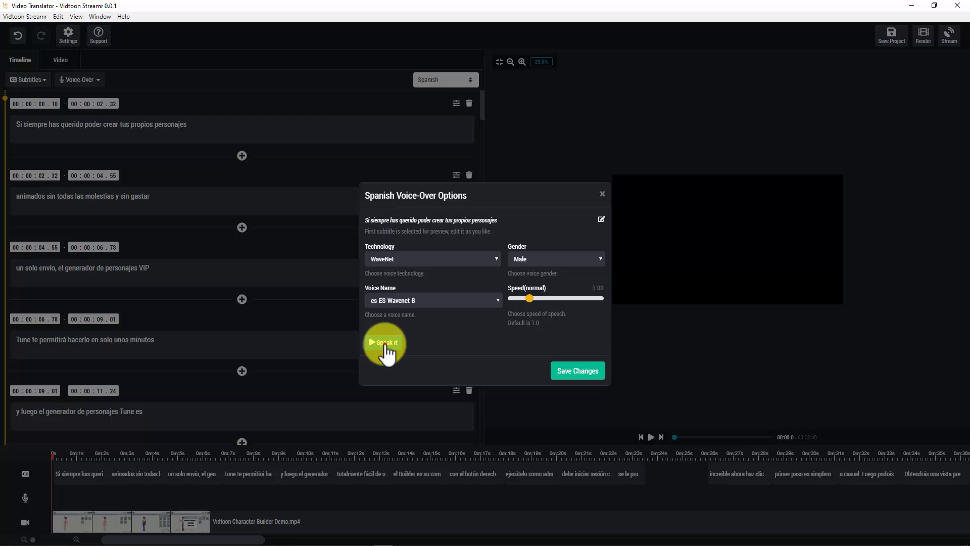
{"action": "left_click", "coordinate": [385, 342]}
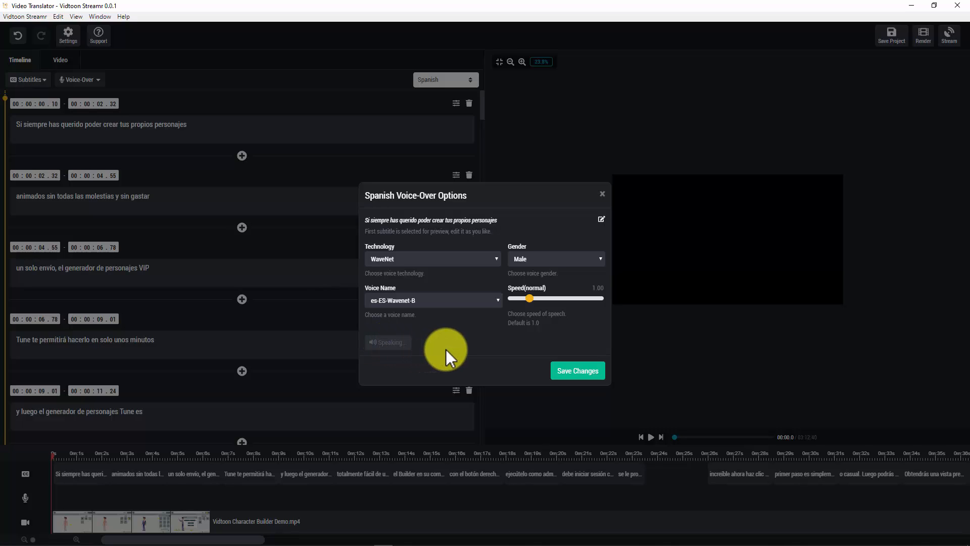
{"action": "left_click", "coordinate": [386, 343]}
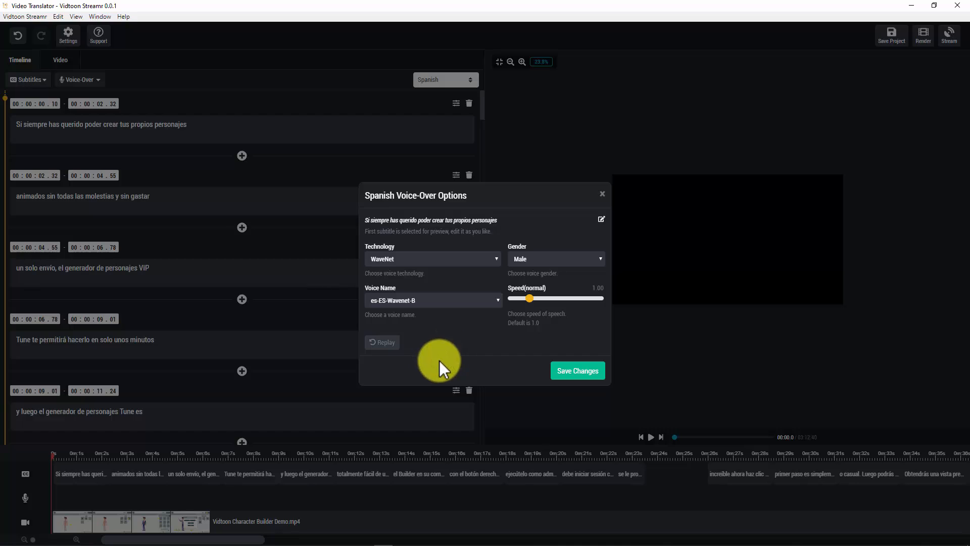
{"action": "left_click", "coordinate": [602, 193]}
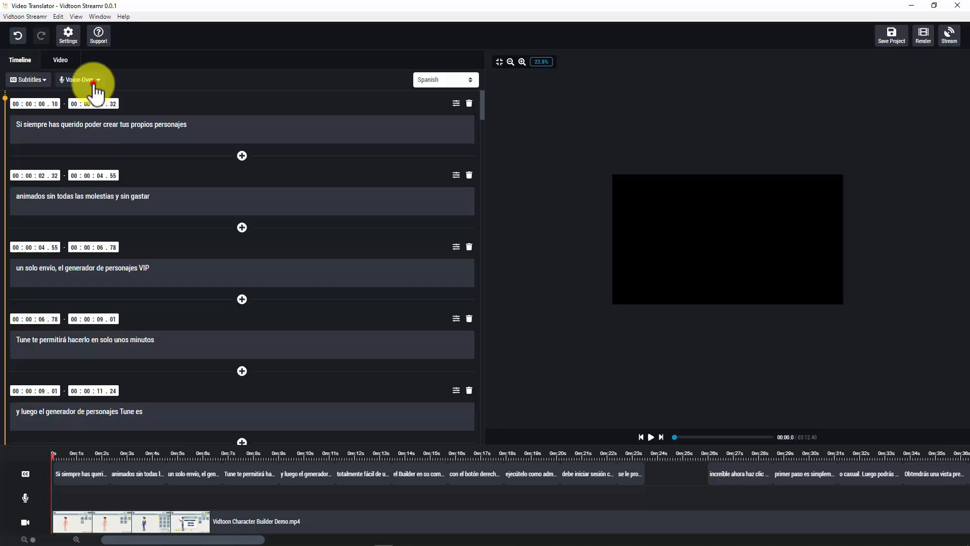
Generate the Spanish voice-over for all subtitles and play the dubbed preview
{"action": "left_click", "coordinate": [77, 79]}
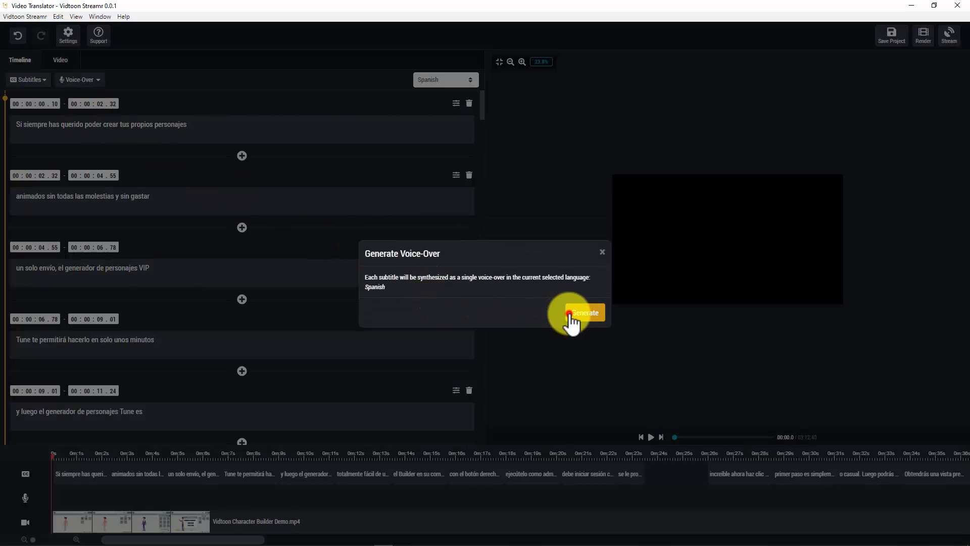
{"action": "left_click", "coordinate": [584, 312]}
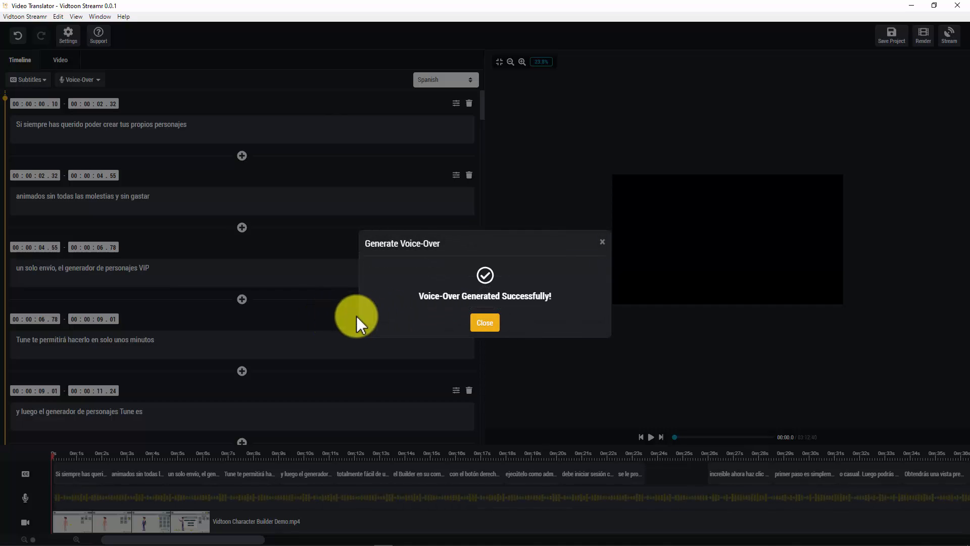
{"action": "left_click", "coordinate": [485, 323]}
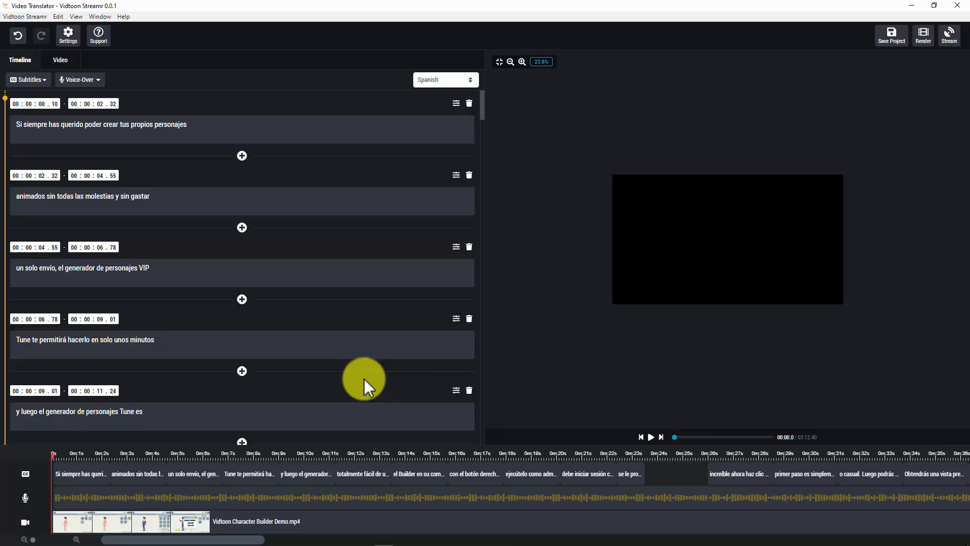
{"action": "left_click", "coordinate": [651, 437]}
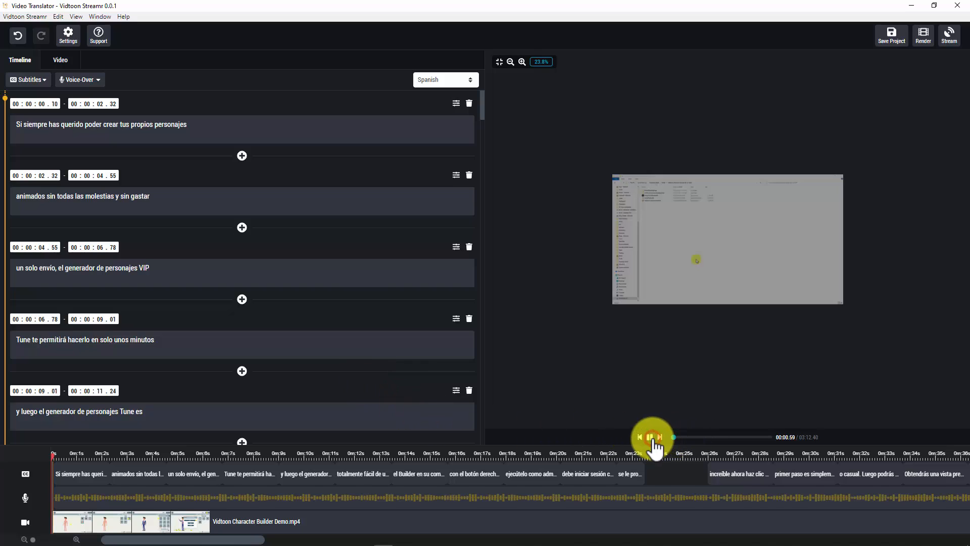
{"action": "left_click", "coordinate": [650, 437]}
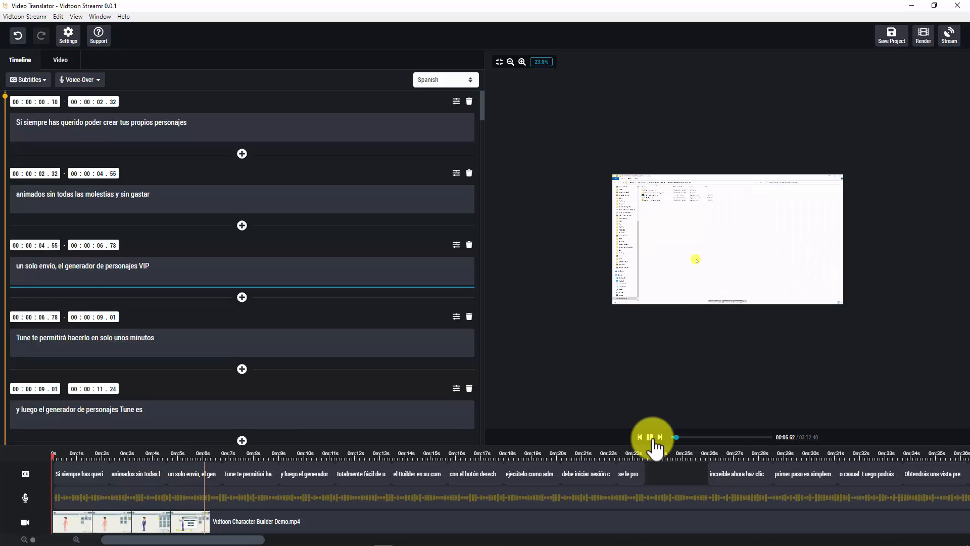
{"action": "left_click", "coordinate": [650, 436]}
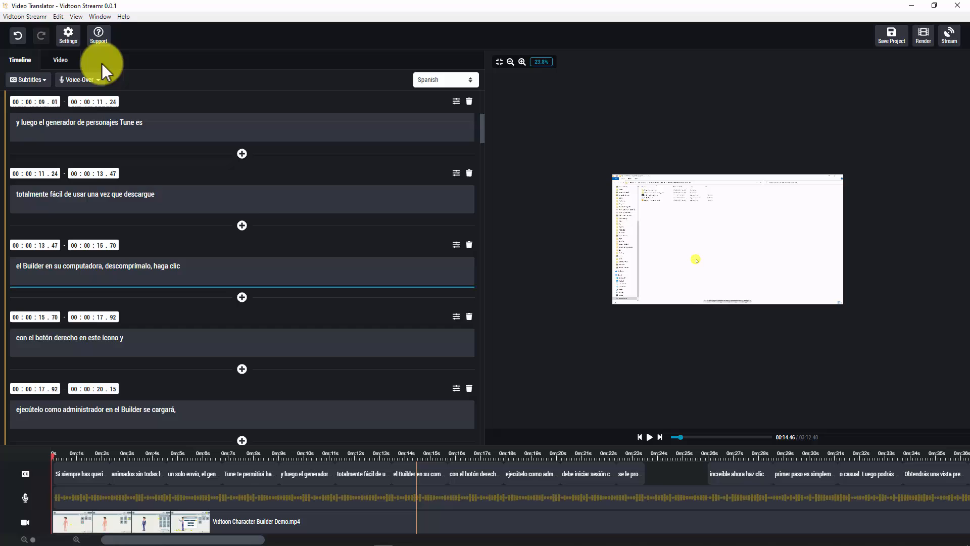
{"action": "left_click", "coordinate": [60, 60]}
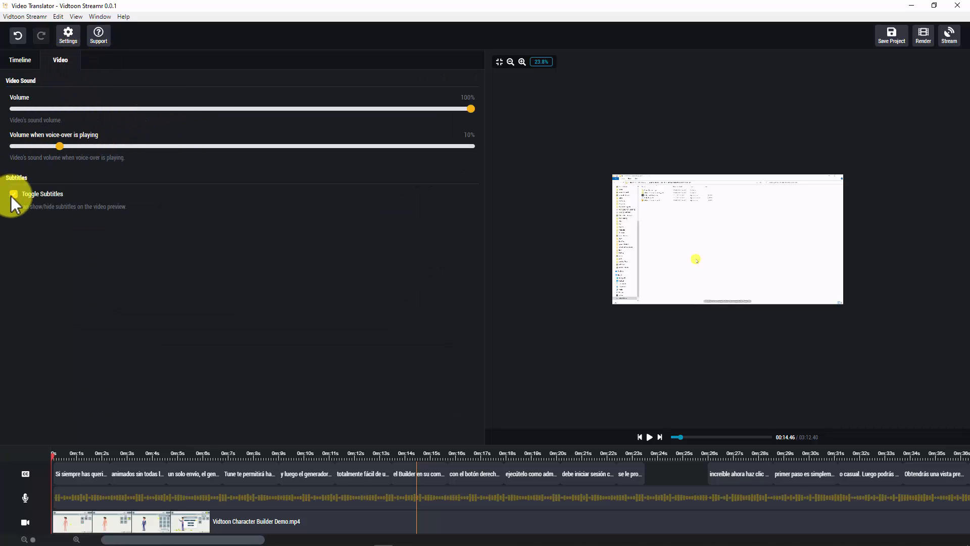
Turn subtitles off and Render & Stream with output type Video & VoiceOver
{"action": "left_click", "coordinate": [14, 193]}
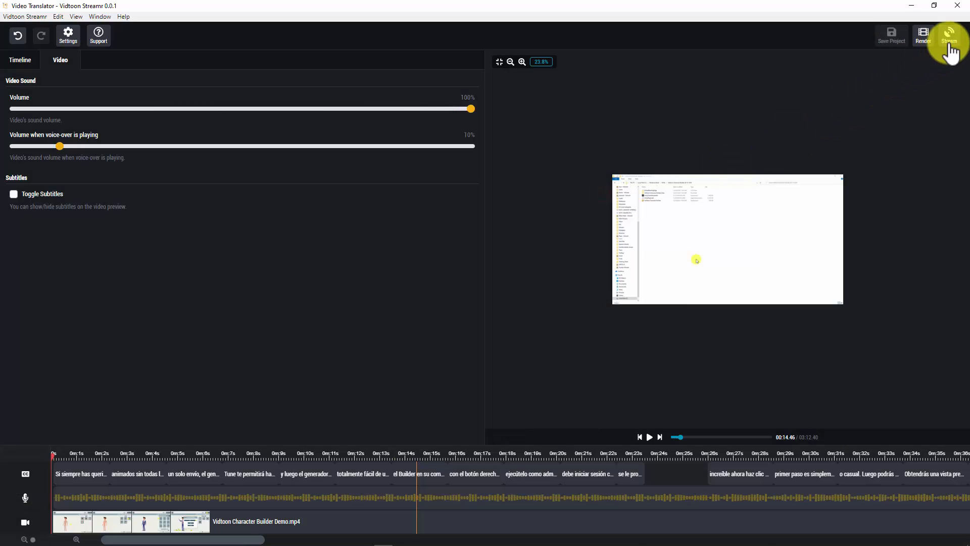
{"action": "left_click", "coordinate": [949, 35]}
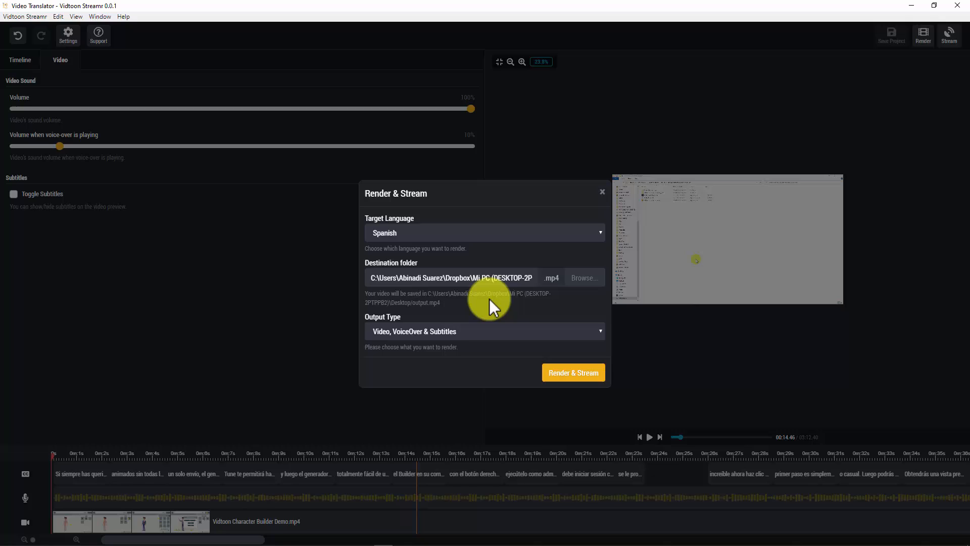
{"action": "left_click", "coordinate": [483, 331]}
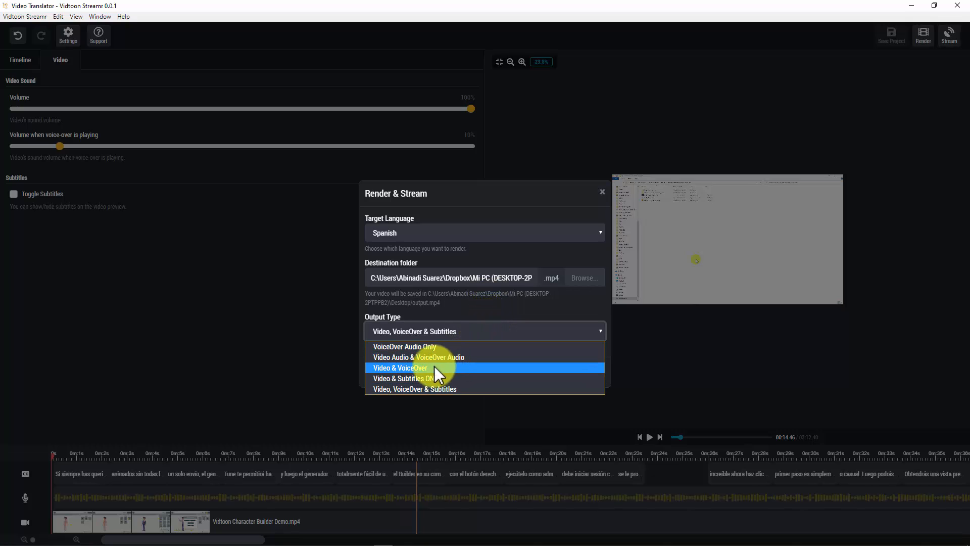
{"action": "left_click", "coordinate": [400, 367]}
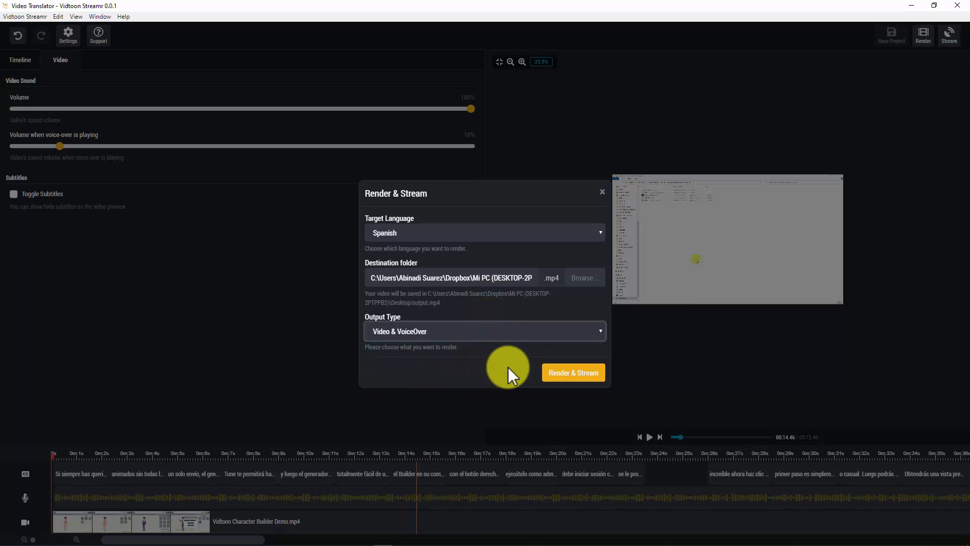
{"action": "left_click", "coordinate": [571, 373]}
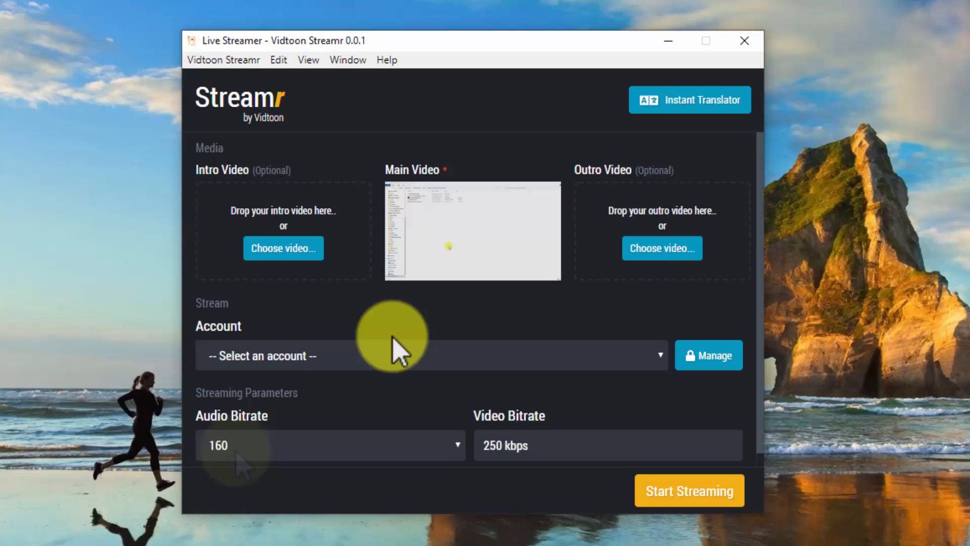
Select the YouTube - YouTube Streaming account and start streaming
{"action": "left_click", "coordinate": [430, 356]}
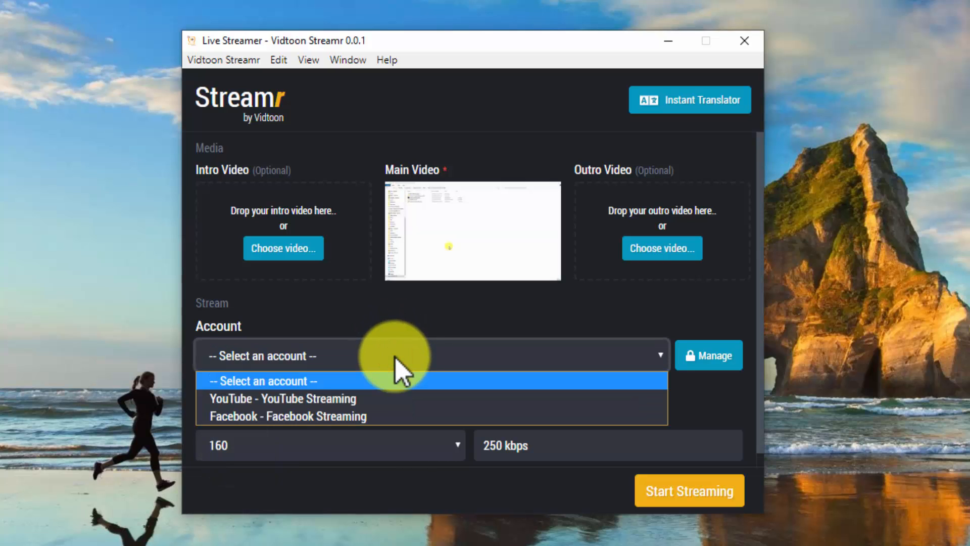
{"action": "left_click", "coordinate": [282, 398]}
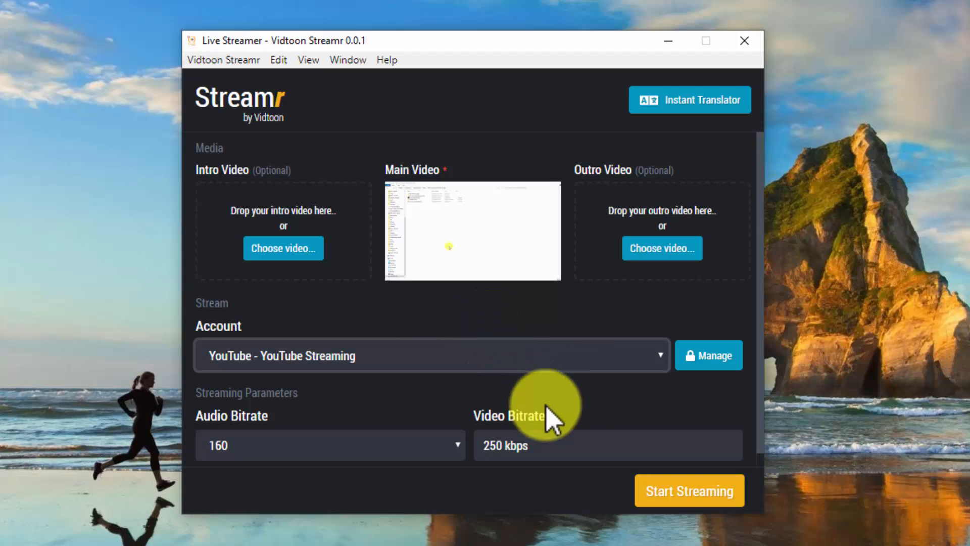
{"action": "left_click", "coordinate": [689, 490]}
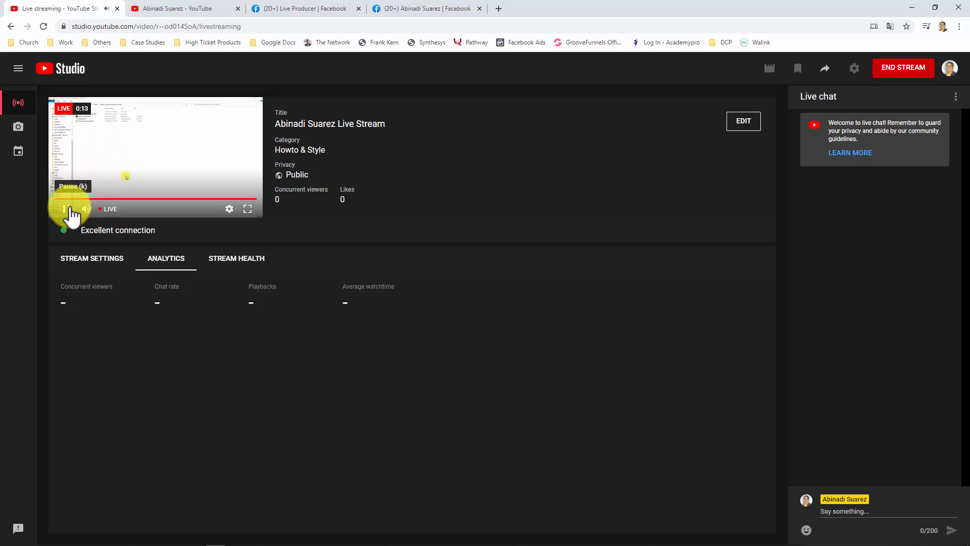
Pause the YouTube Studio live preview and switch to the second browser tab
{"action": "left_click", "coordinate": [66, 209]}
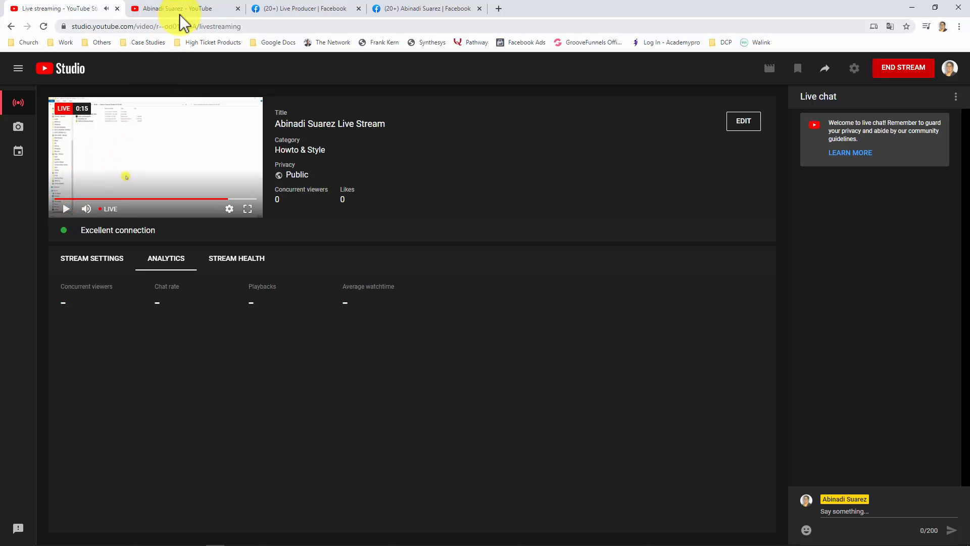
{"action": "left_click", "coordinate": [179, 8]}
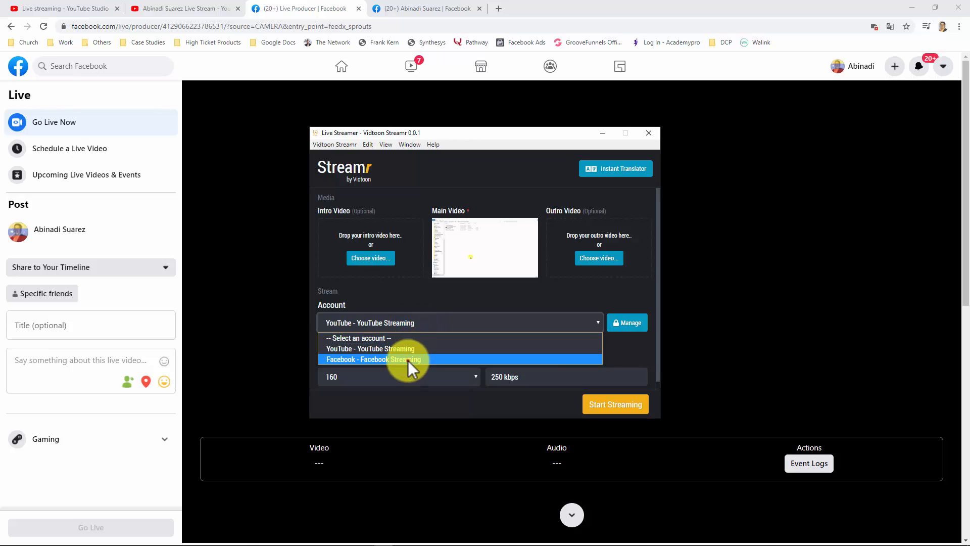
Select Facebook - Facebook Streaming and go live in Live Producer without a title
{"action": "left_click", "coordinate": [614, 405]}
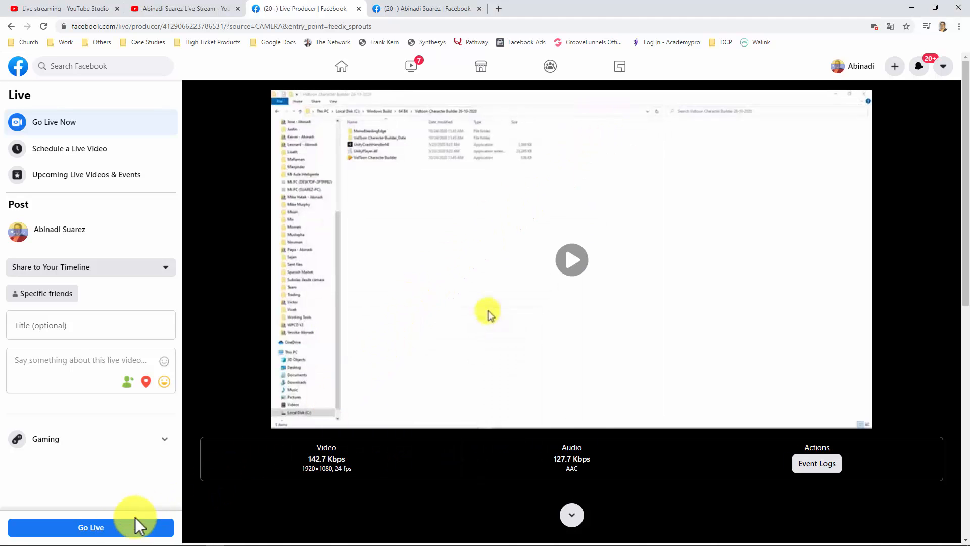
{"action": "left_click", "coordinate": [91, 527]}
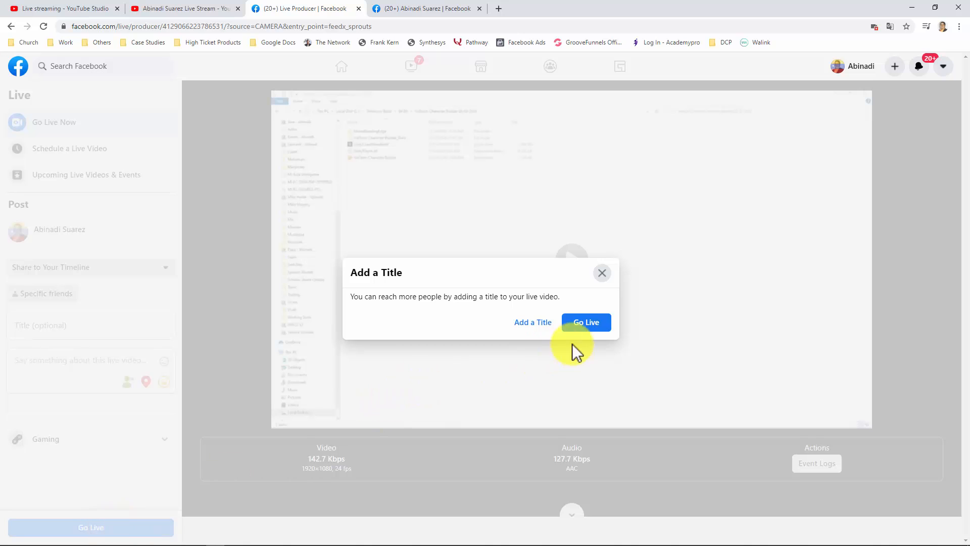
{"action": "left_click", "coordinate": [584, 322]}
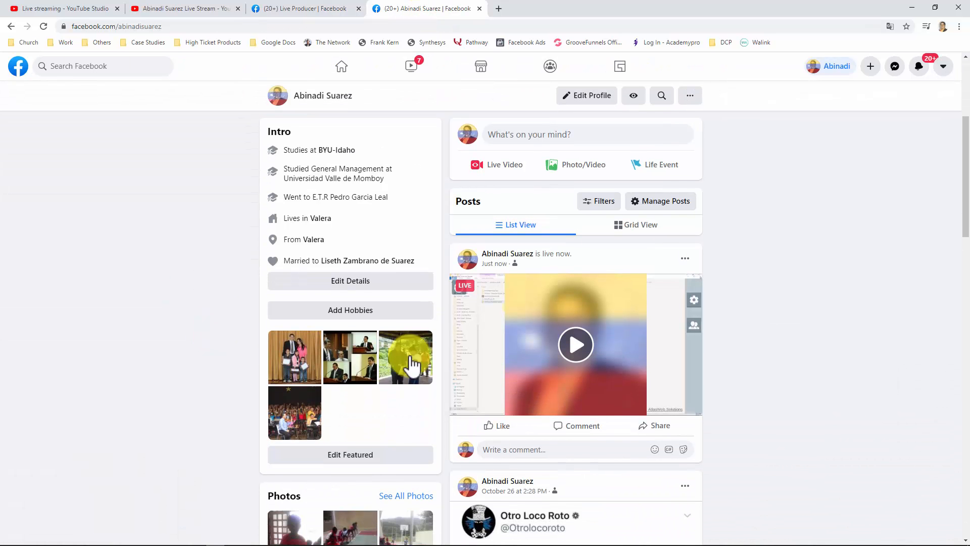
Check the stream's live post on the Facebook profile, then return to the Live Streamer window
{"action": "left_click", "coordinate": [575, 344]}
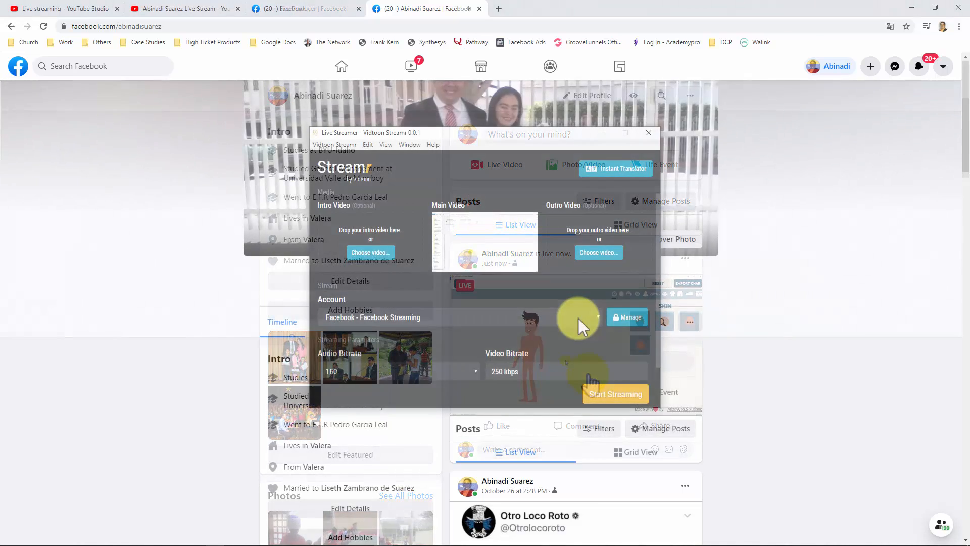
Add a new streaming account in Streaming Accounts Manager with platform set to Custom
{"action": "left_click", "coordinate": [626, 317]}
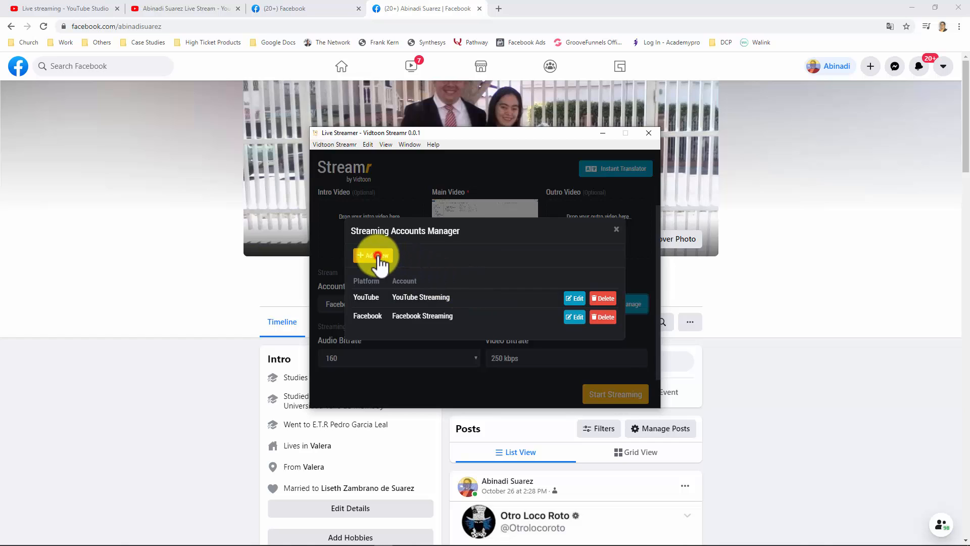
{"action": "left_click", "coordinate": [372, 256]}
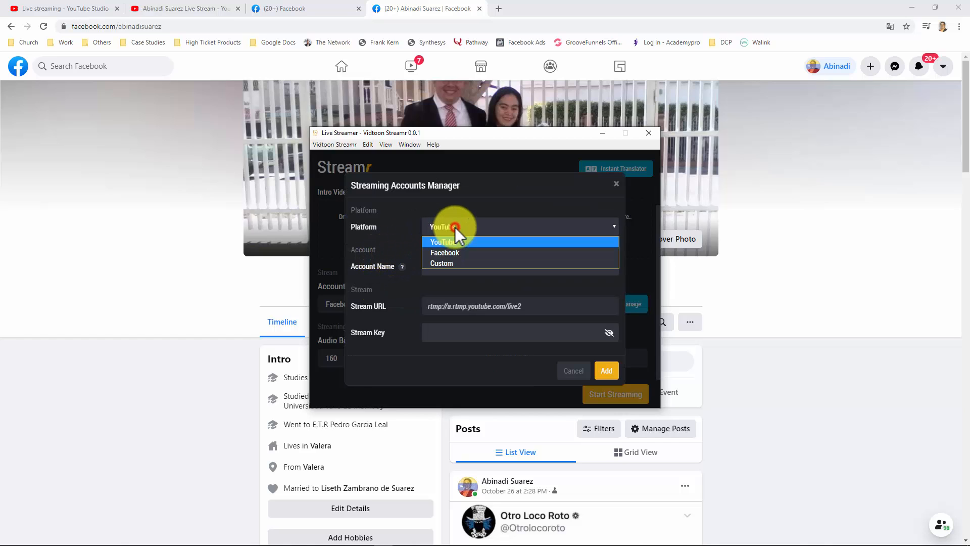
{"action": "left_click", "coordinate": [442, 263]}
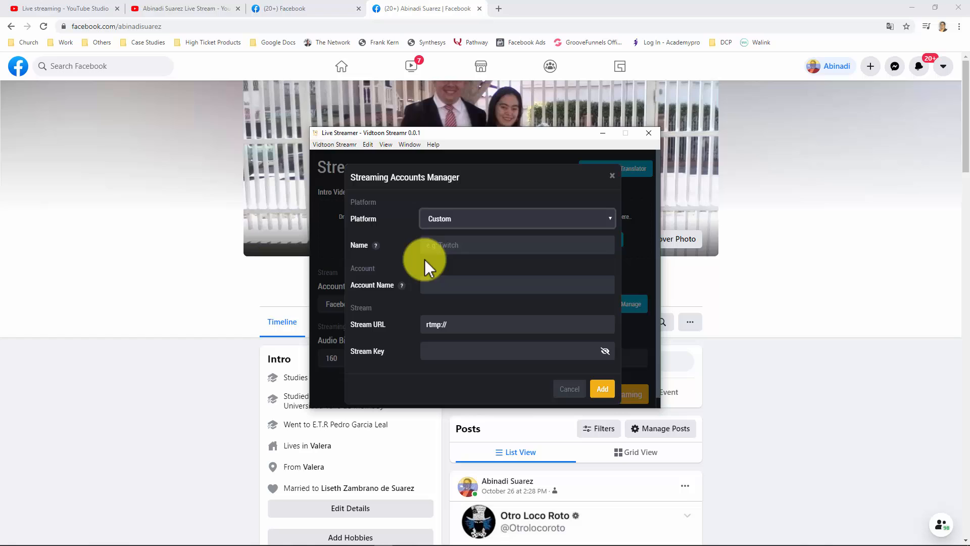